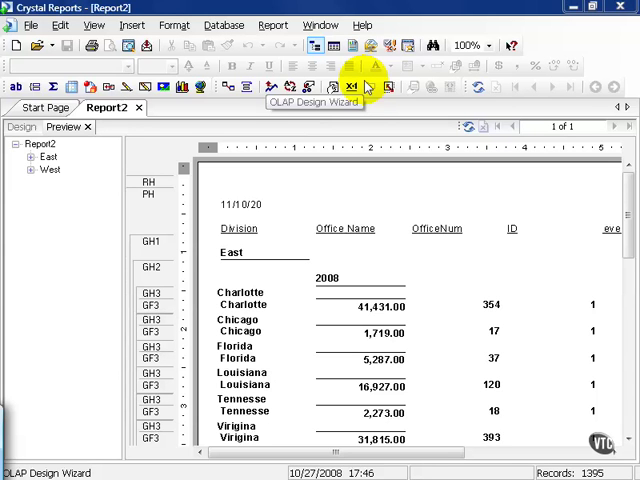
pyautogui.moveTo(371, 88)
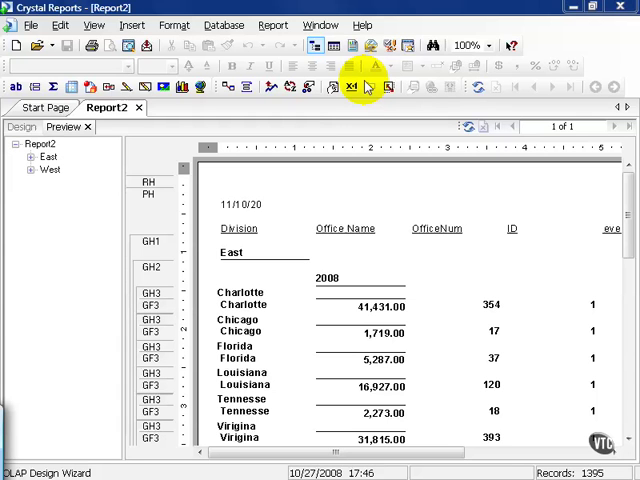
# Review the Options dialog's Layout tab, close it, and switch Report2 to the Design view
pyautogui.click(33, 25)
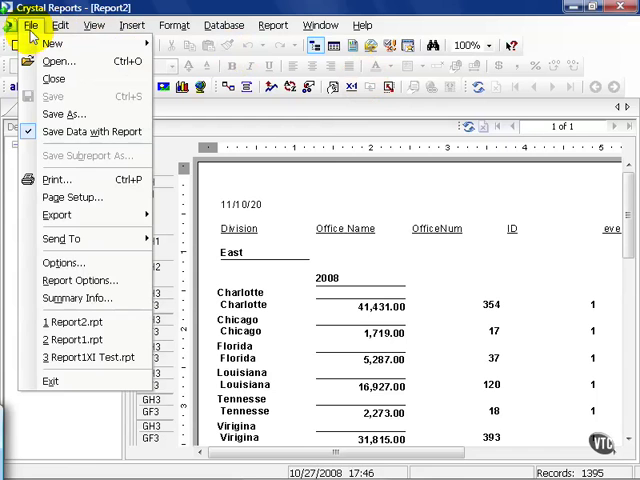
pyautogui.click(63, 262)
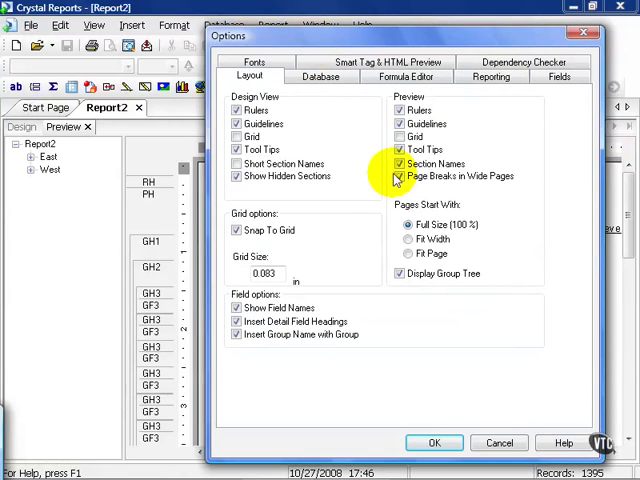
pyautogui.click(434, 443)
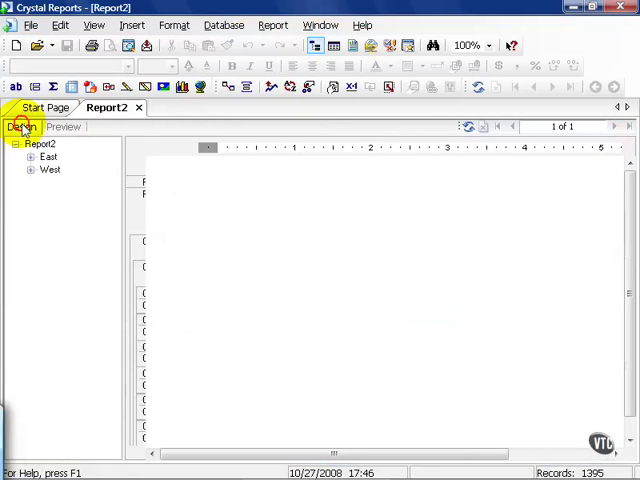
pyautogui.click(22, 126)
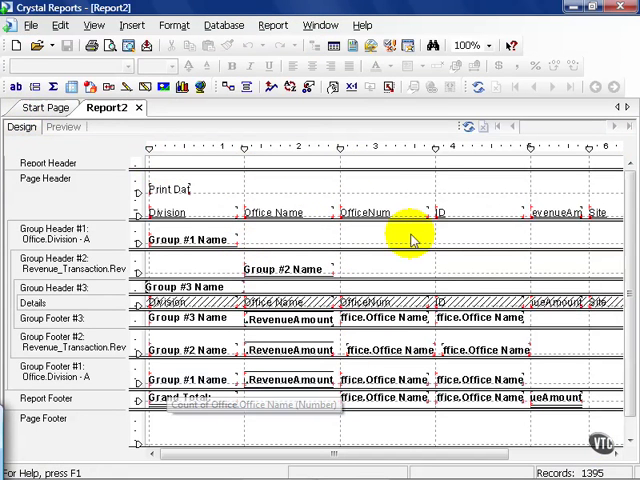
# Reopen the File menu to return to the Options dialog's Layout settings
pyautogui.click(29, 25)
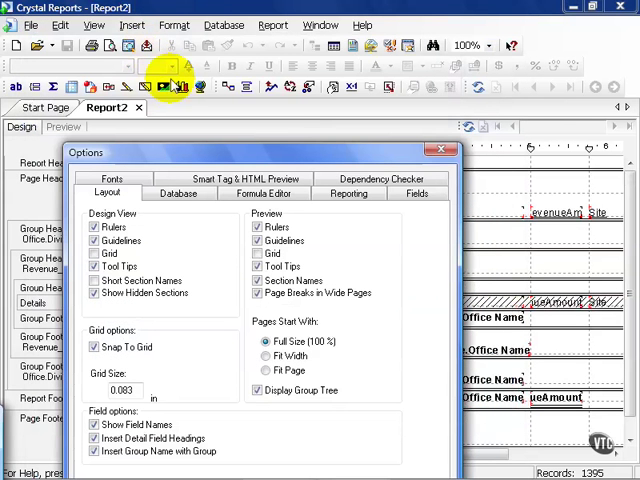
pyautogui.moveTo(283, 152)
pyautogui.write('0.01')
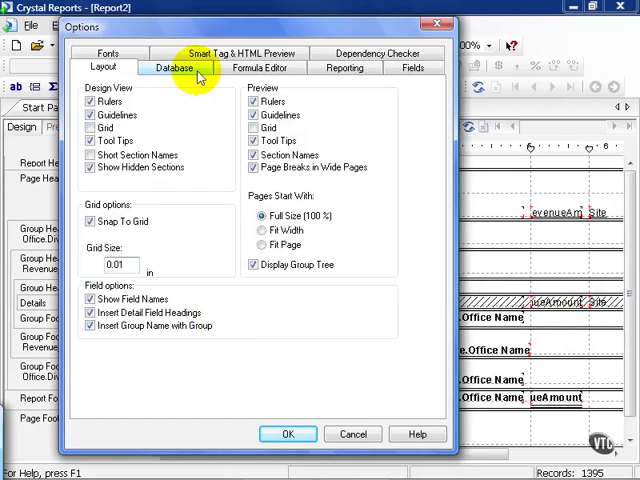
# Show the Database tab of Options, covering table naming, data explorer and advanced query settings
pyautogui.click(175, 67)
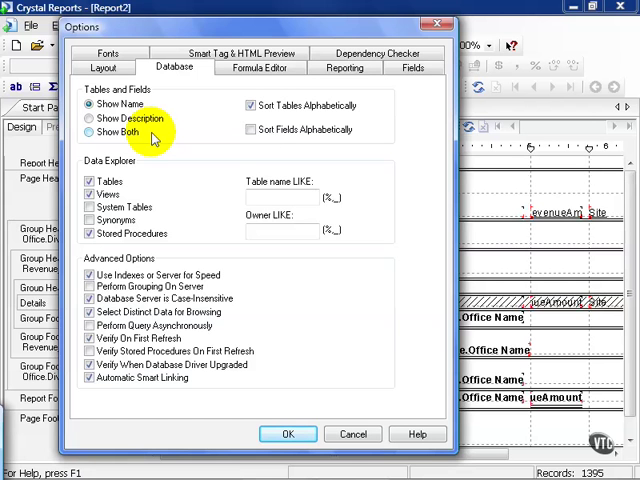
pyautogui.click(250, 105)
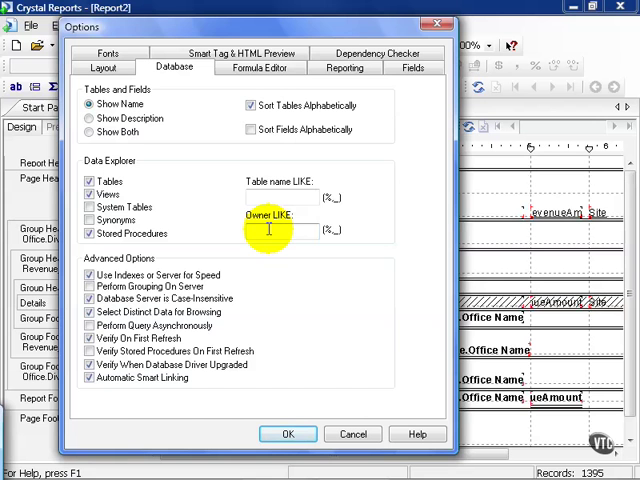
pyautogui.moveTo(155, 252)
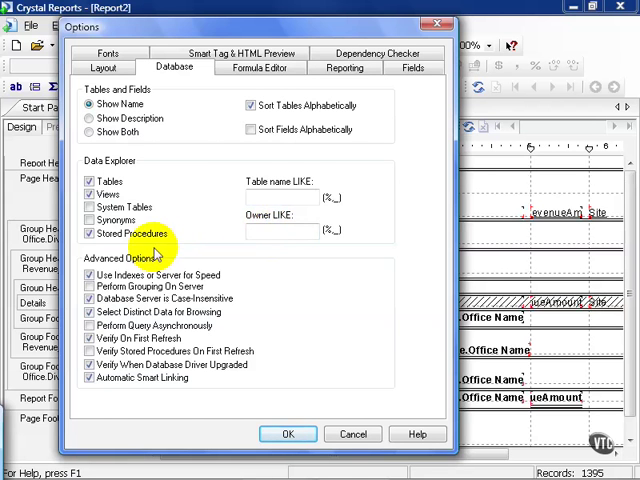
pyautogui.moveTo(251, 270)
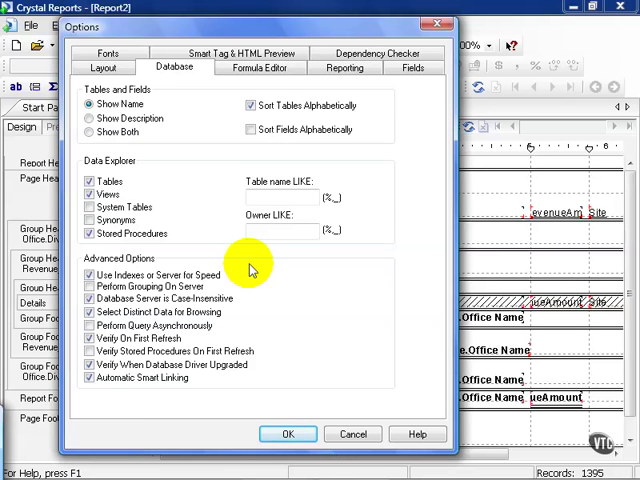
pyautogui.moveTo(248, 270)
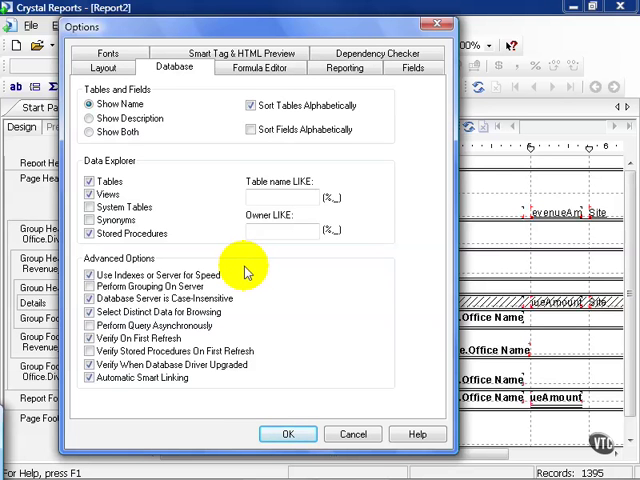